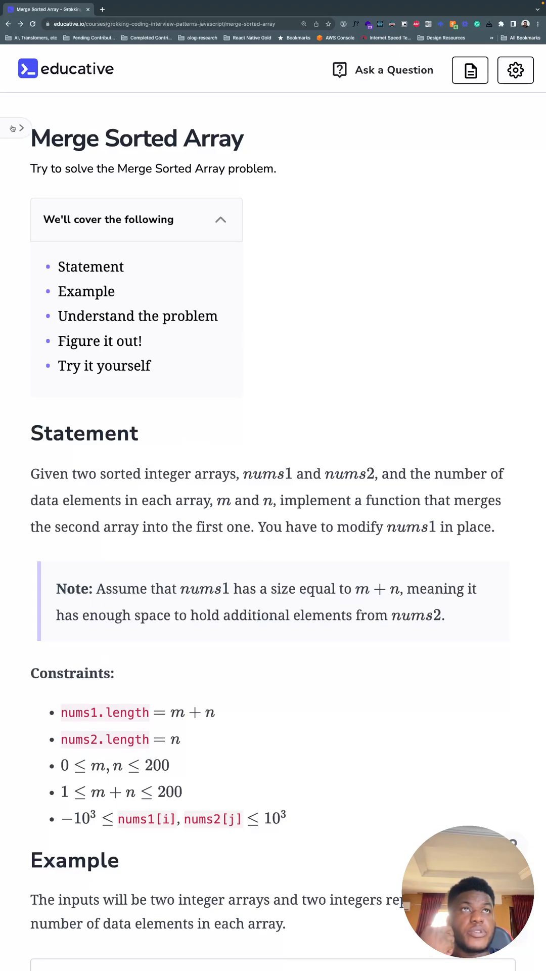
Read the problem statement, highlighting the phrase about modifying nums1 in place.
scroll(down, 3)
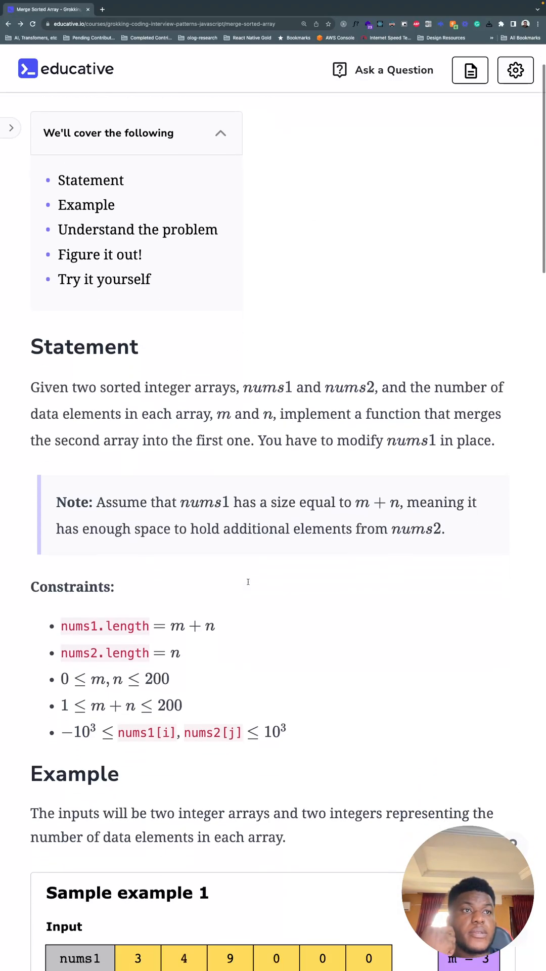
scroll(down, 3)
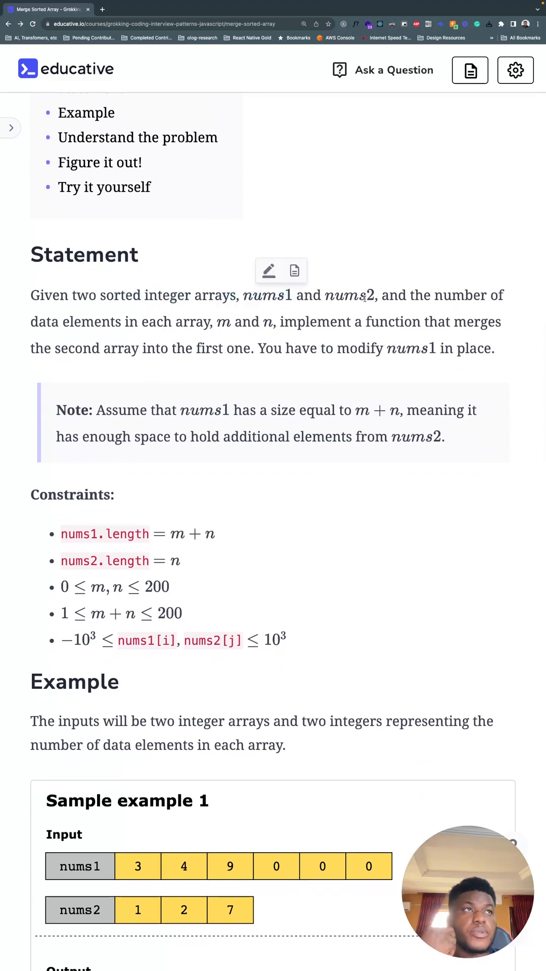
double_click(350, 294)
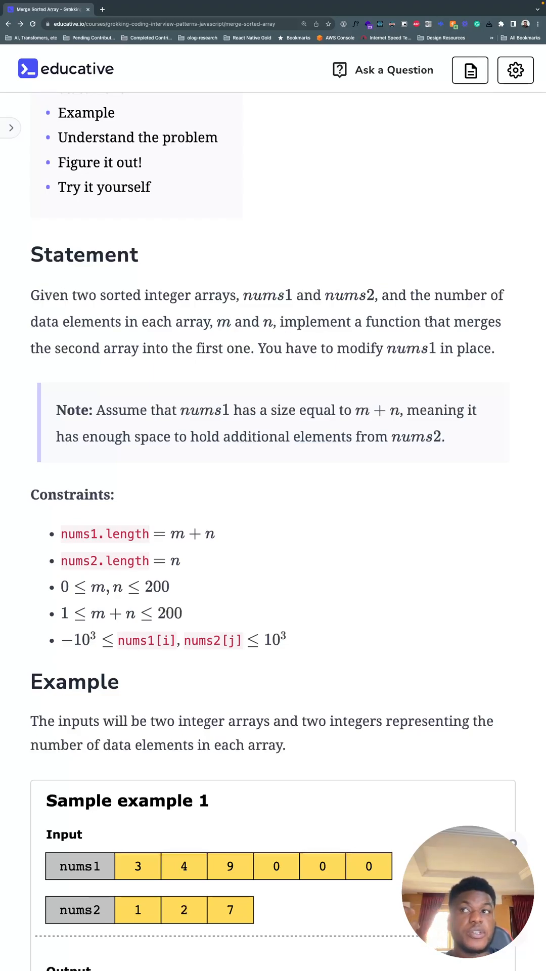
mouse_move(118, 362)
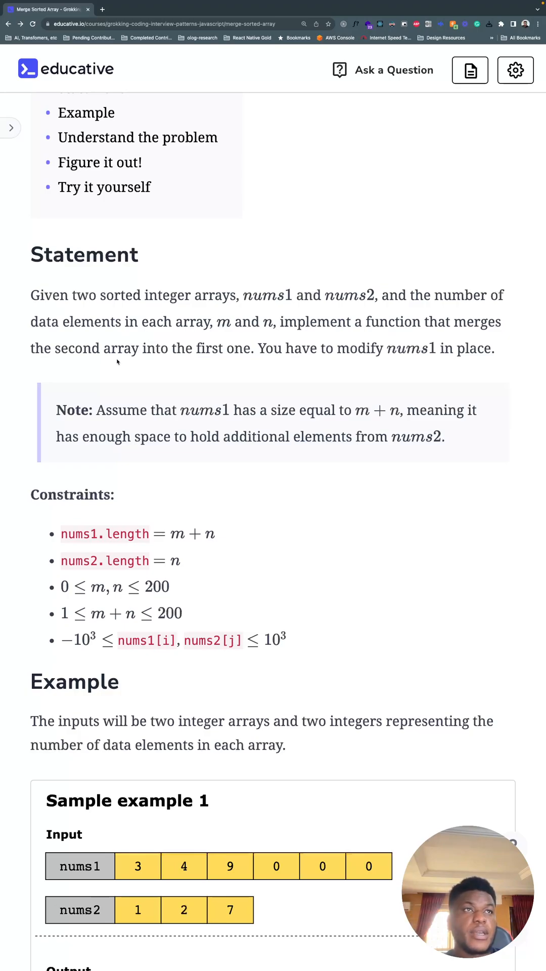
drag(294, 348, 435, 348)
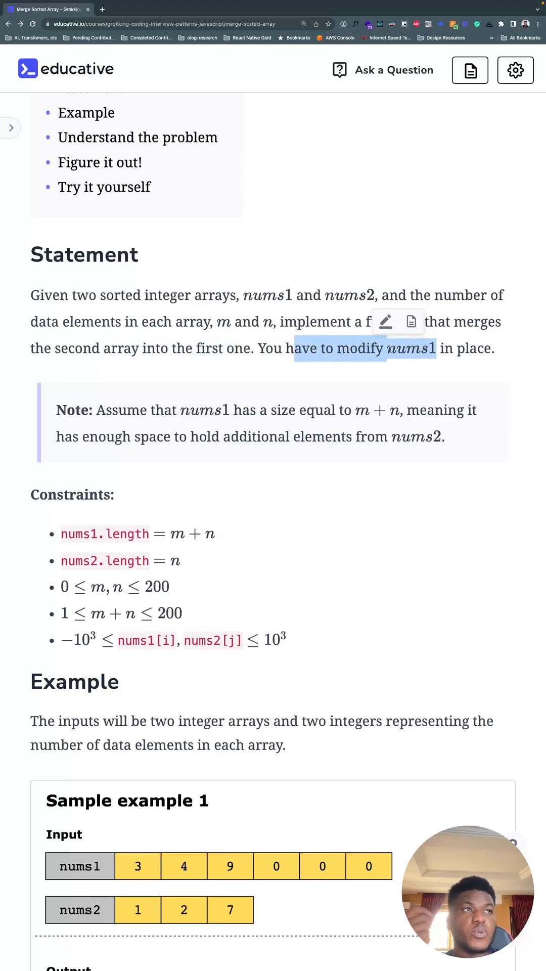
click(324, 378)
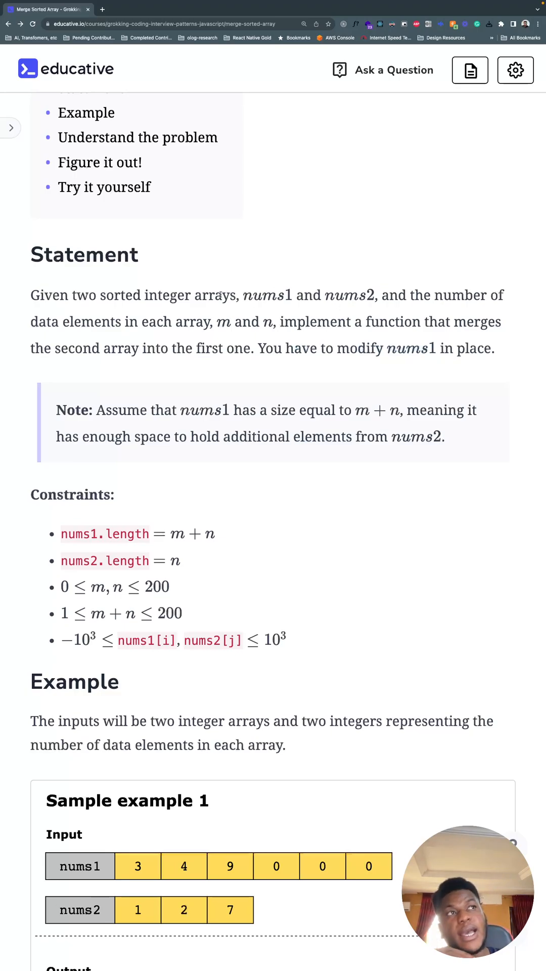
mouse_move(204, 474)
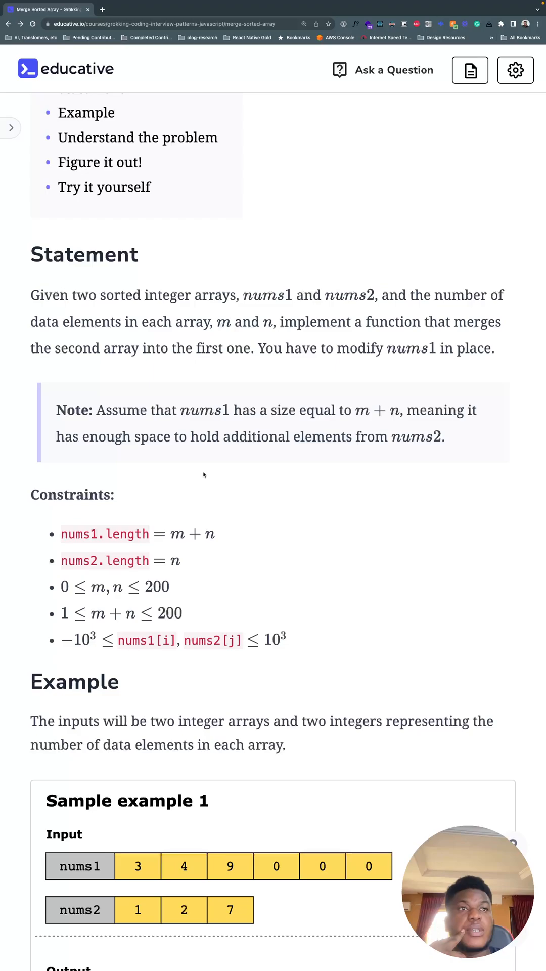
Review both sample examples, ending on the second one.
scroll(down, 3)
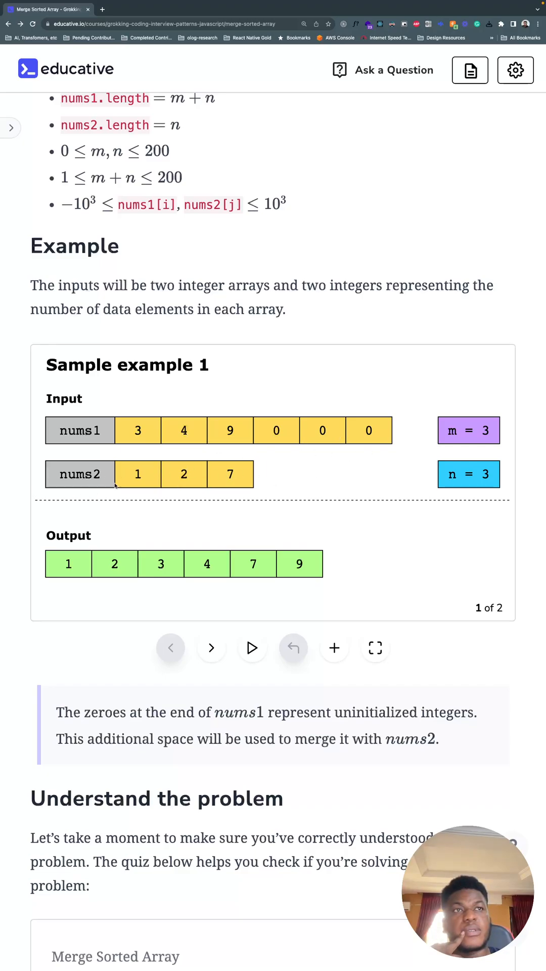
click(211, 648)
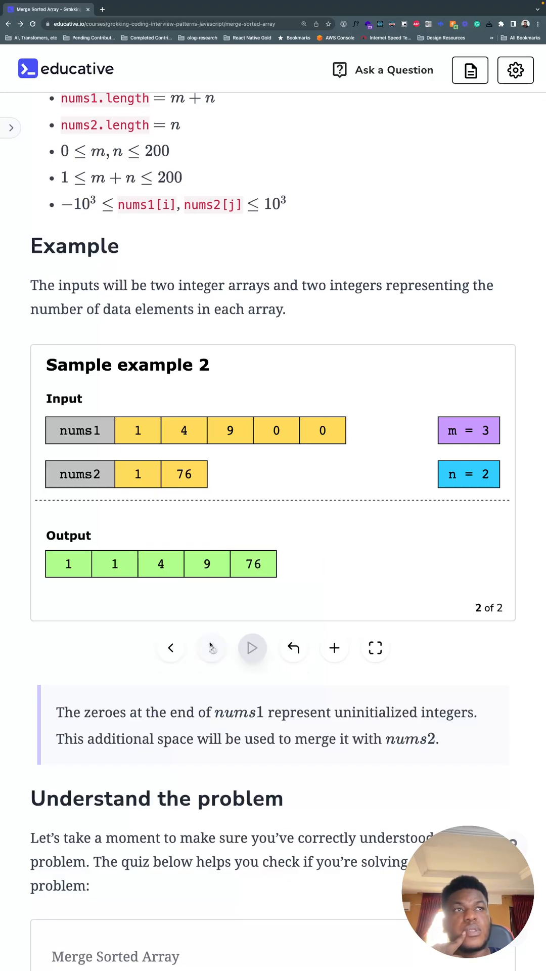
click(170, 648)
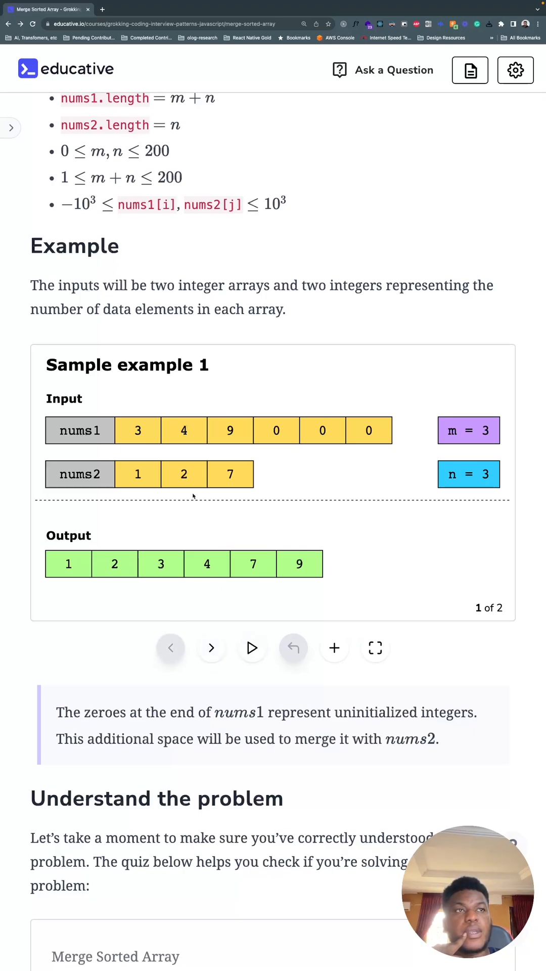
mouse_move(225, 451)
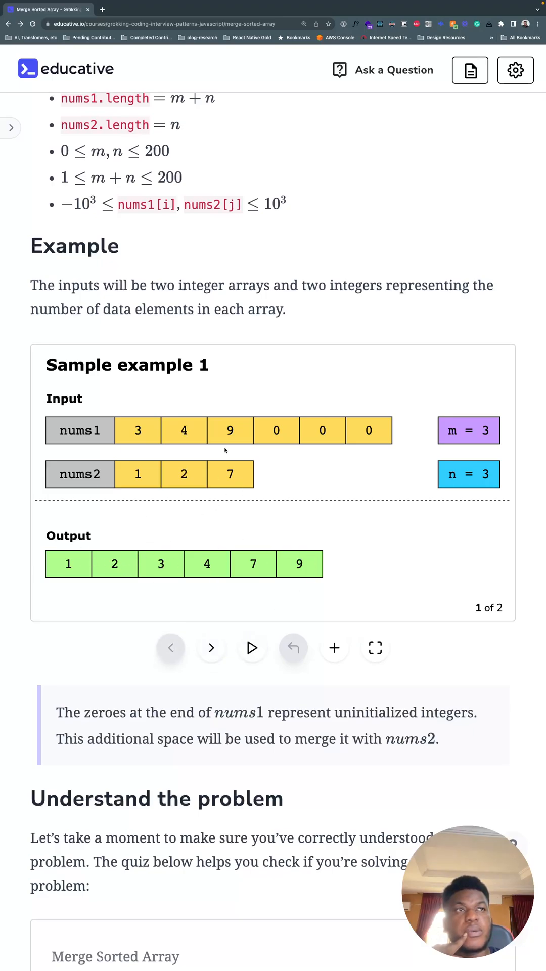
click(212, 648)
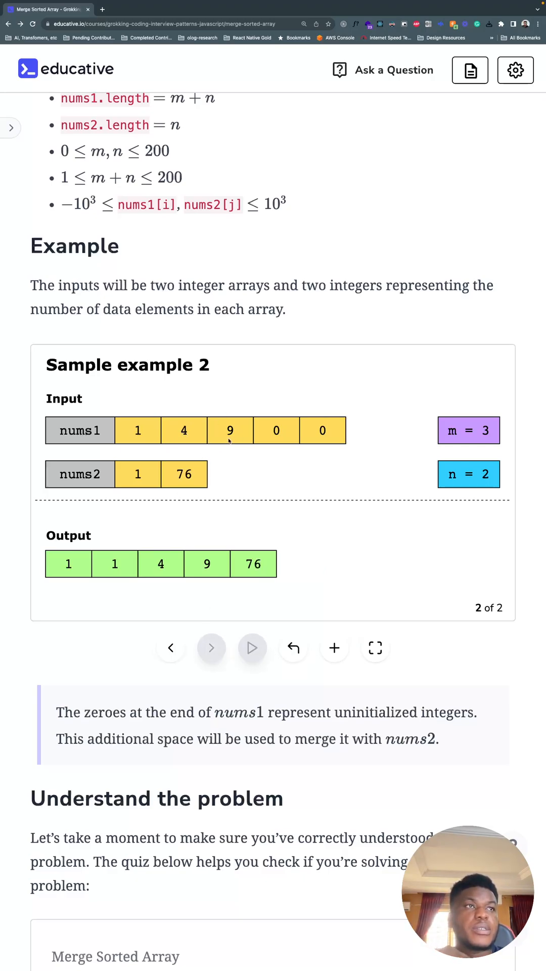
mouse_move(229, 474)
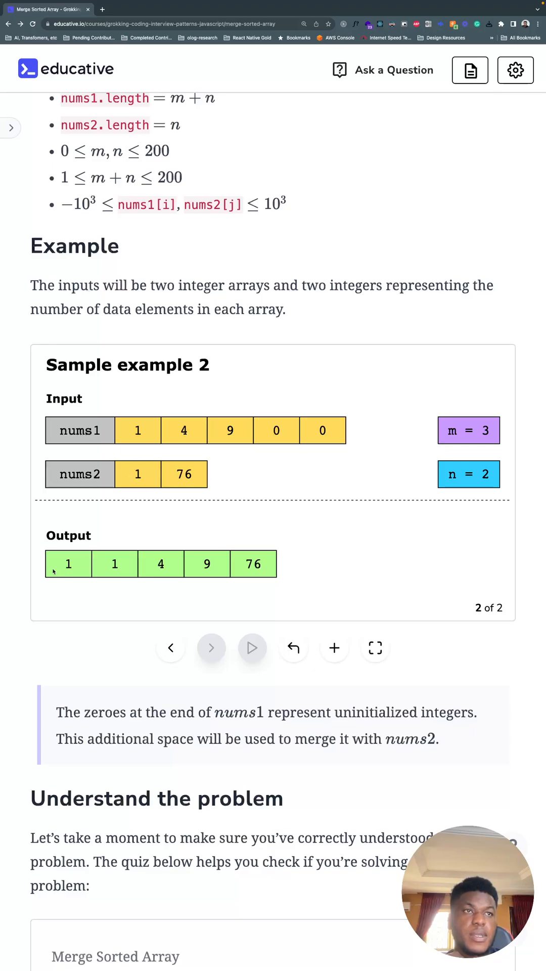
mouse_move(279, 693)
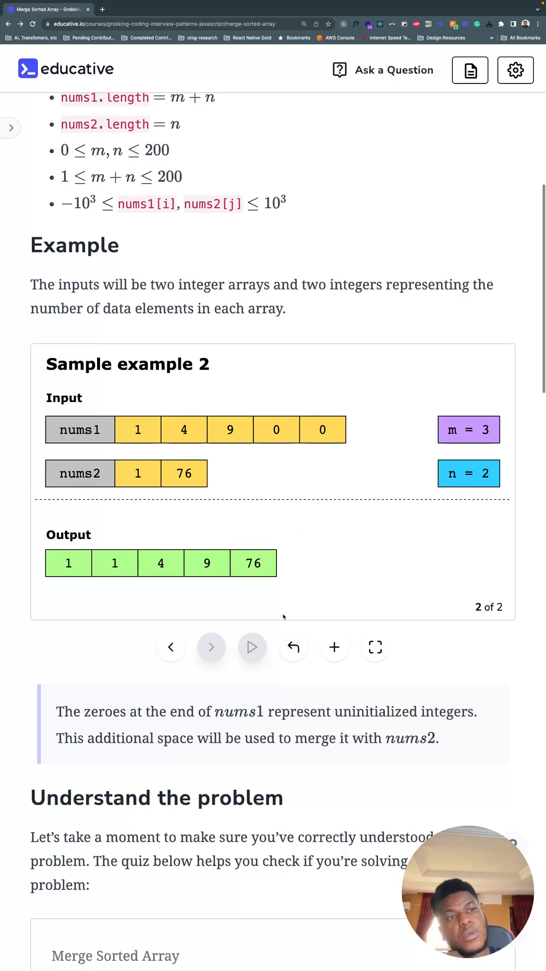
Continue past the code template to the Solution: Merge Sorted Array lesson.
scroll(down, 3)
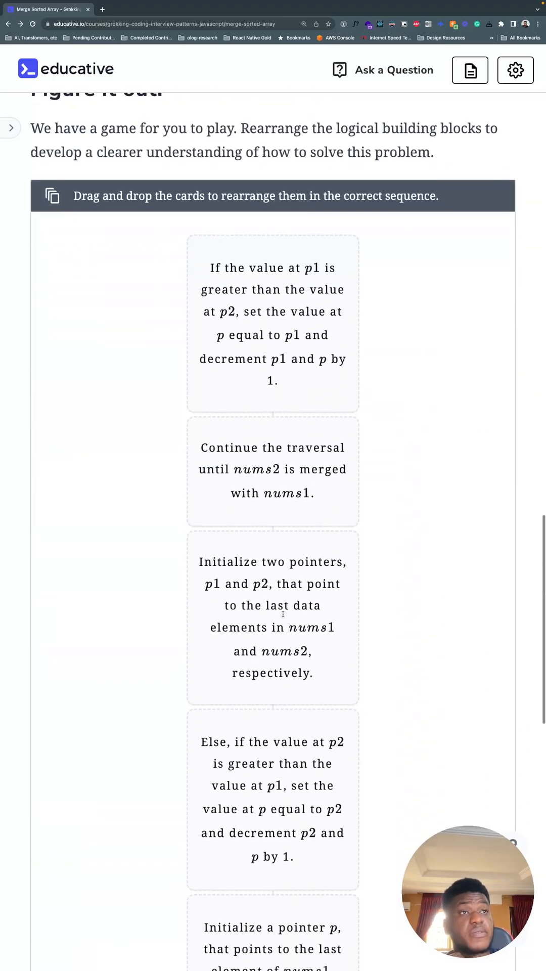
scroll(down, 3)
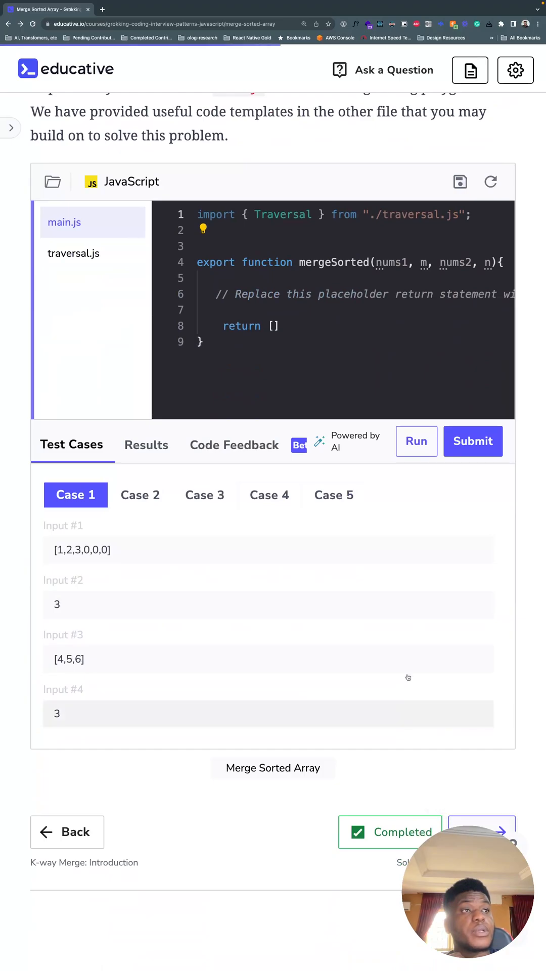
click(482, 831)
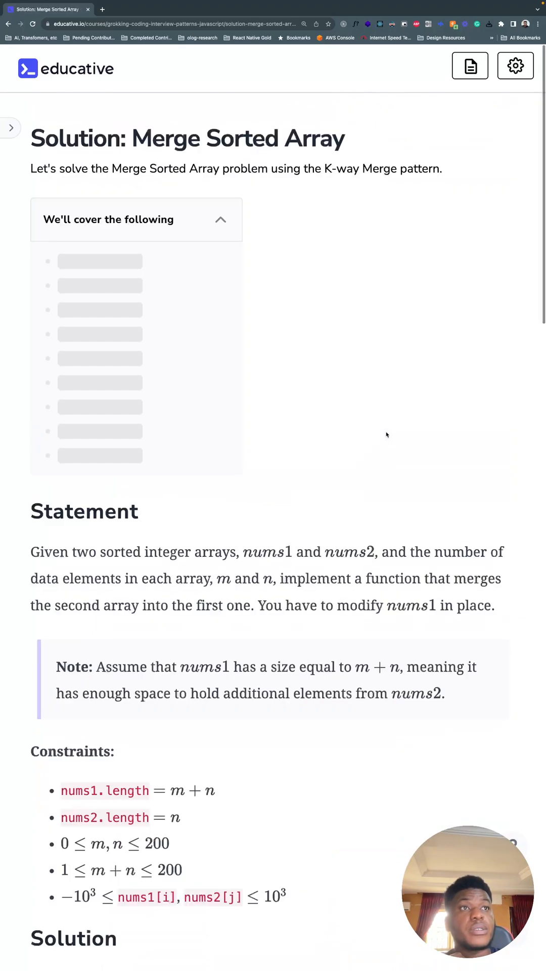
scroll(down, 3)
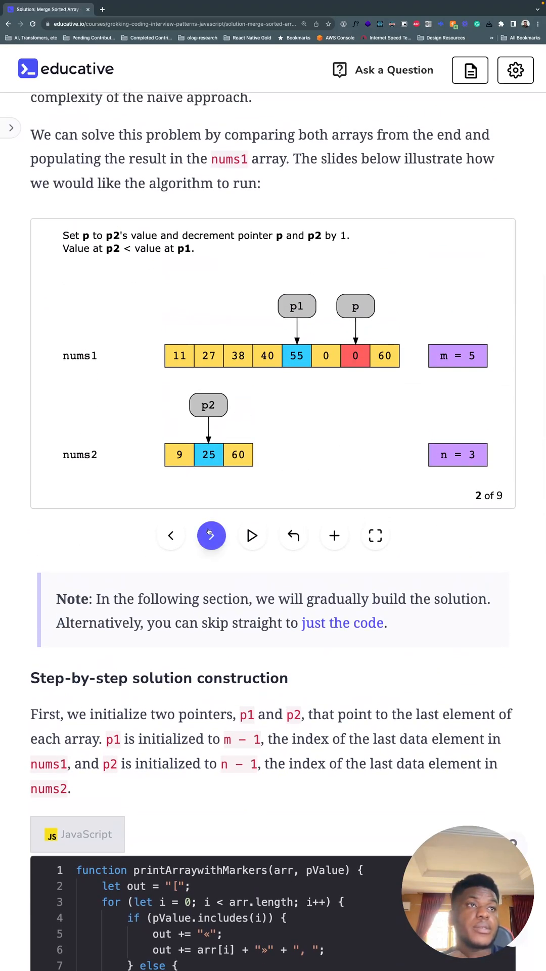
click(171, 534)
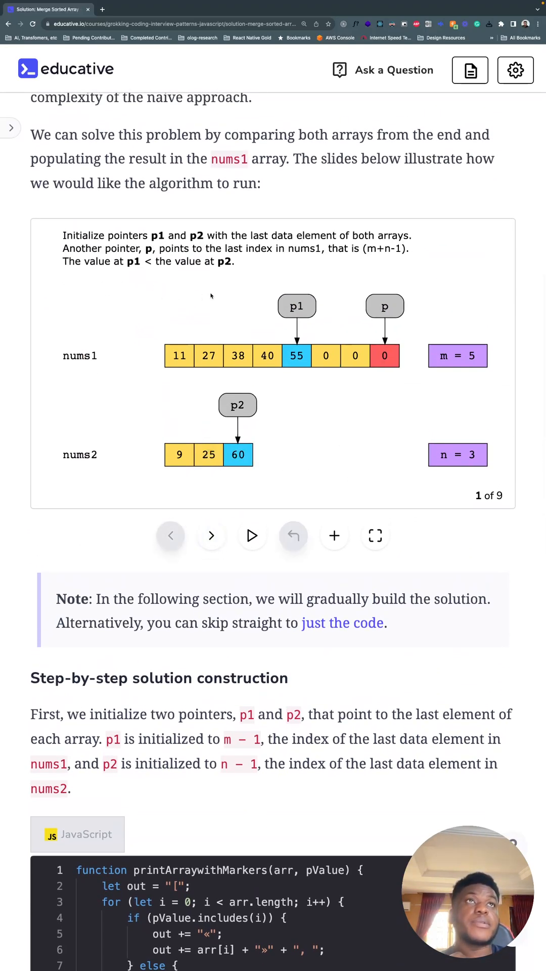
click(375, 535)
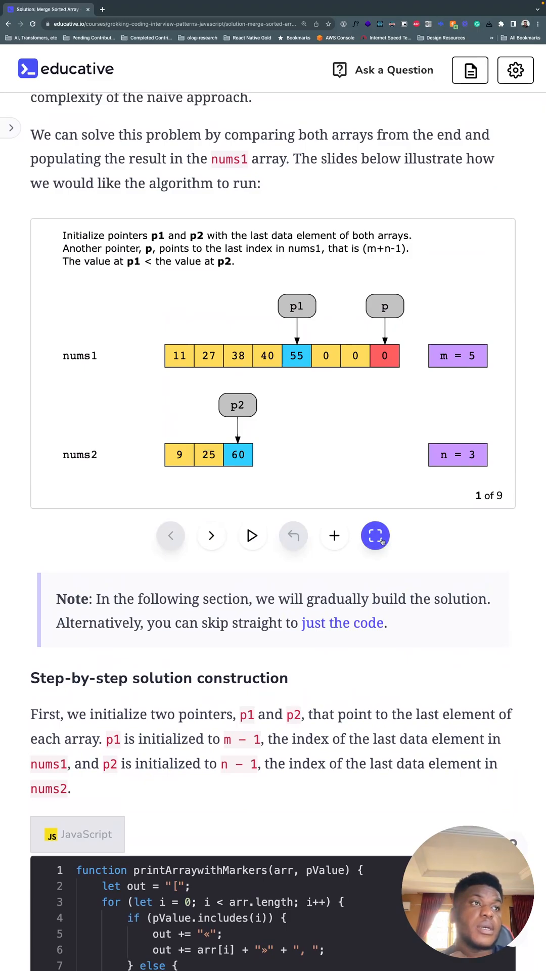
Expand the solution slideshow and step to slide 3 of 9, placing 60 and 55 at the end of nums1.
click(375, 535)
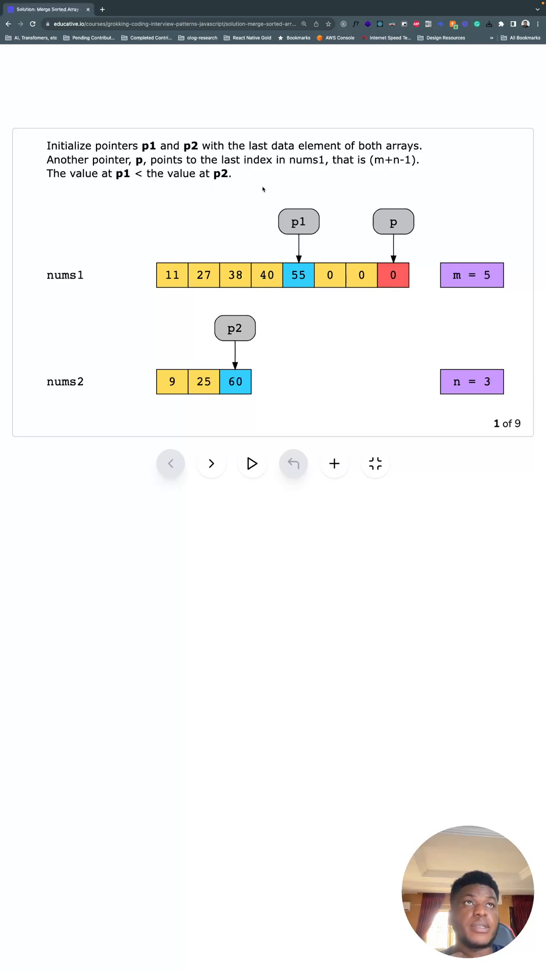
mouse_move(281, 169)
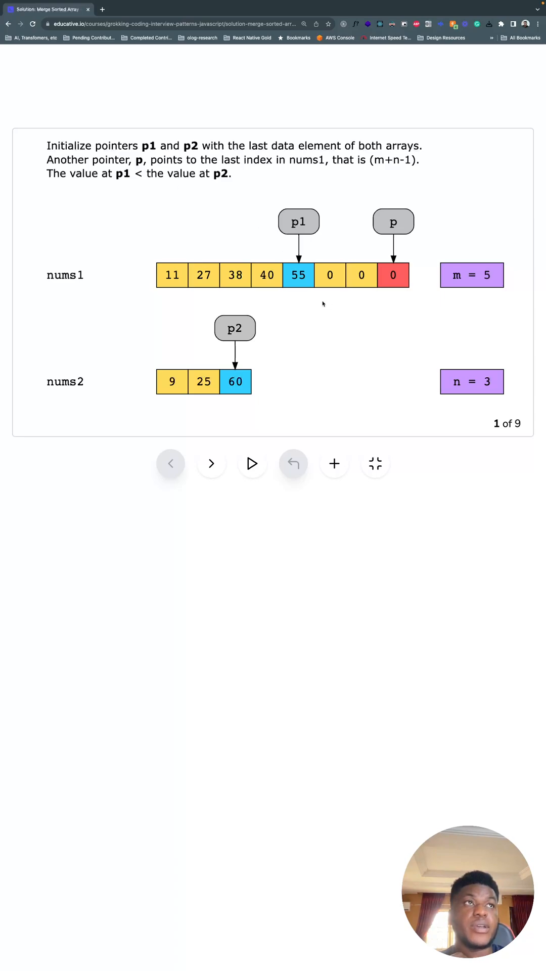
mouse_move(270, 414)
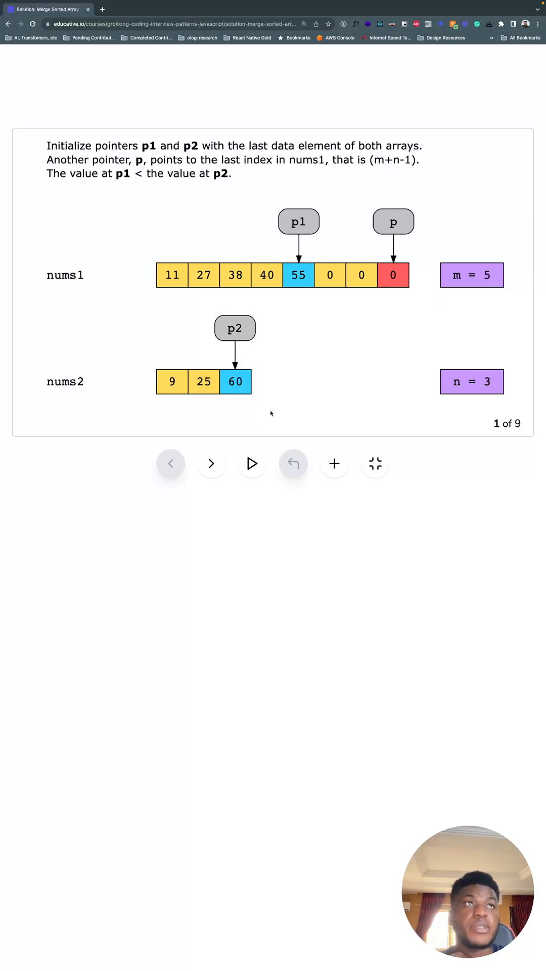
click(211, 463)
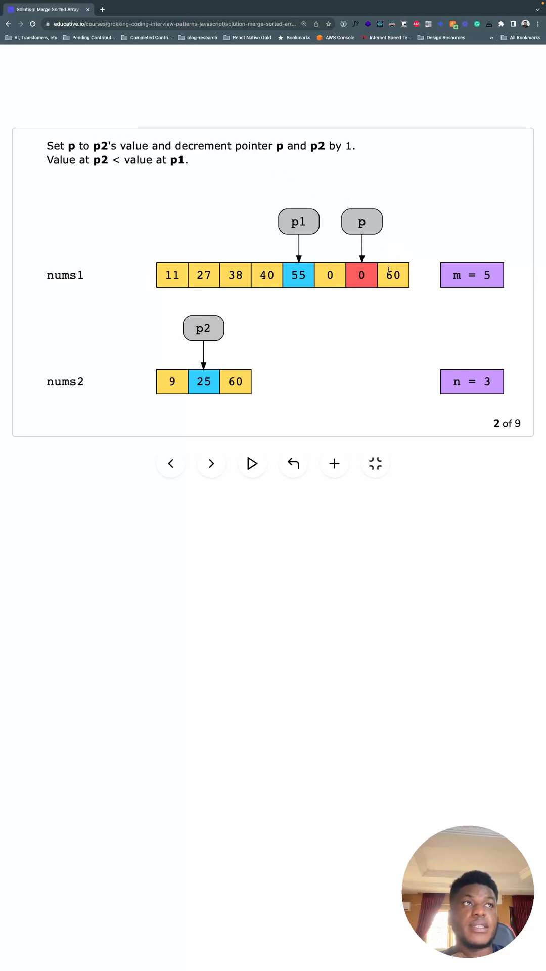
mouse_move(381, 238)
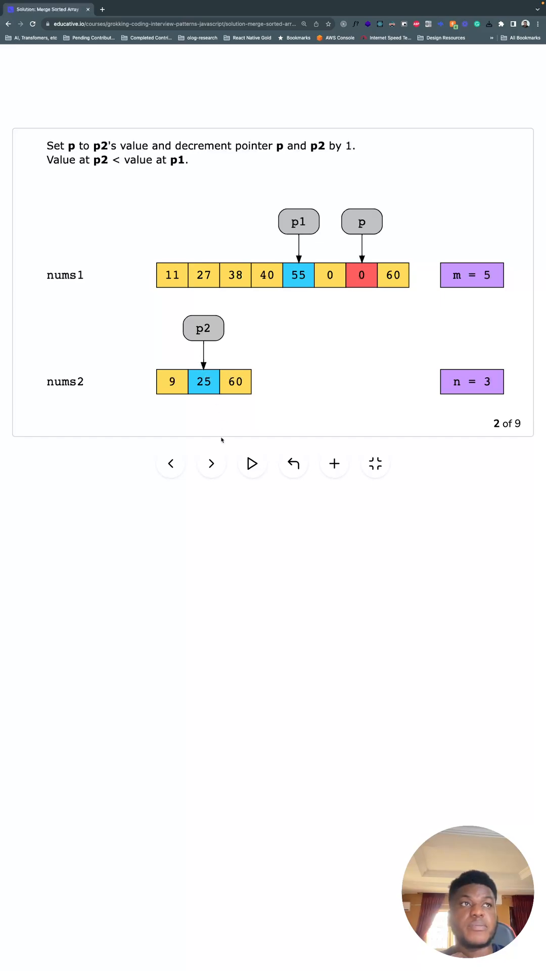
click(211, 463)
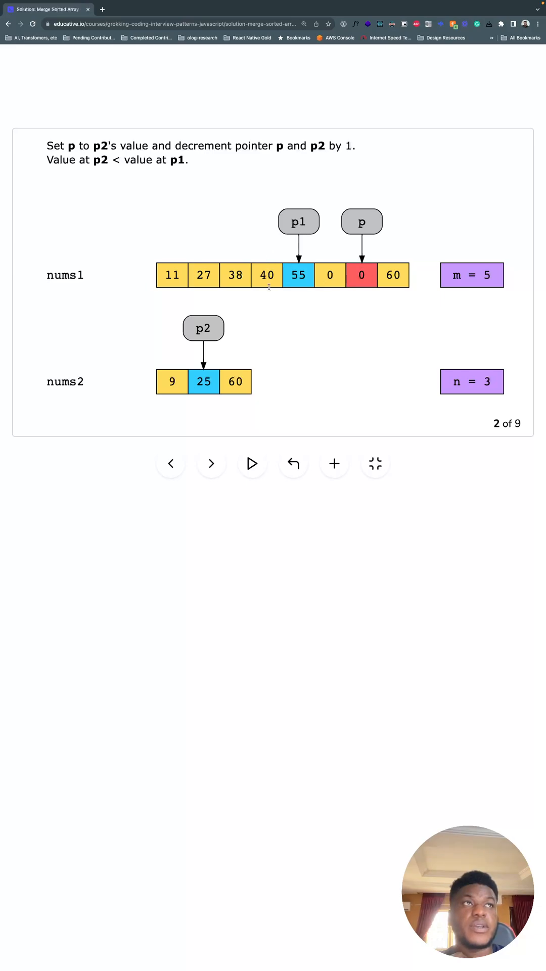
click(210, 463)
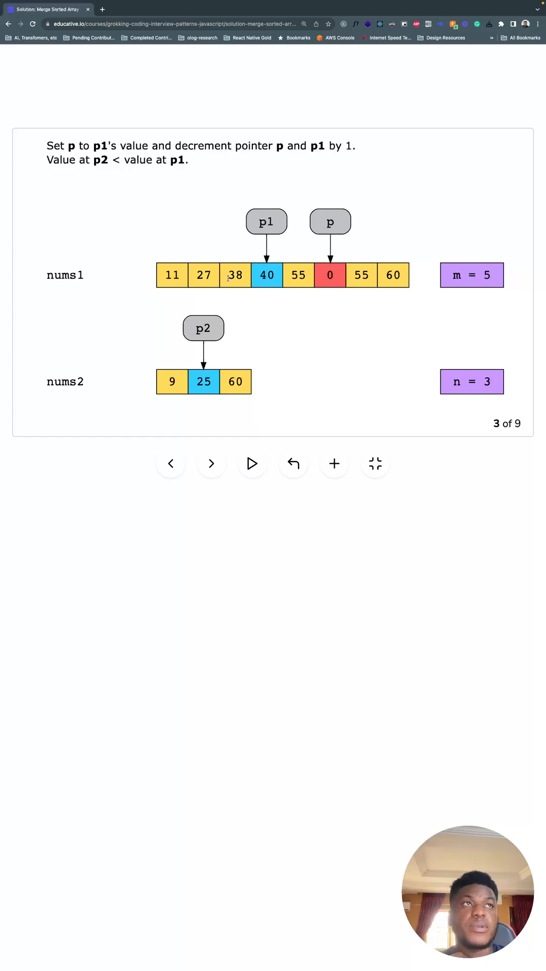
Step the slideshow to slide 8 of 9, where all of p1 is considered and p2 still points to 9.
click(211, 463)
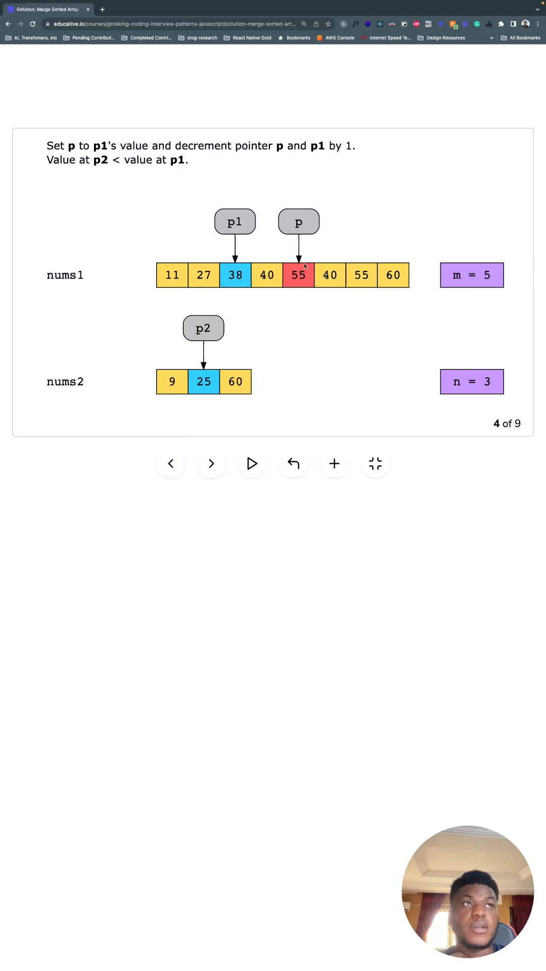
click(211, 463)
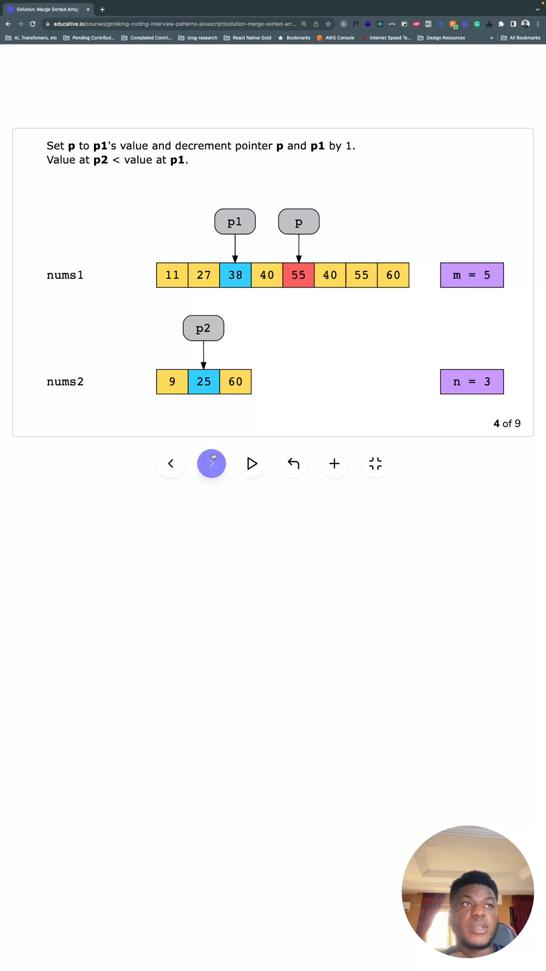
click(211, 463)
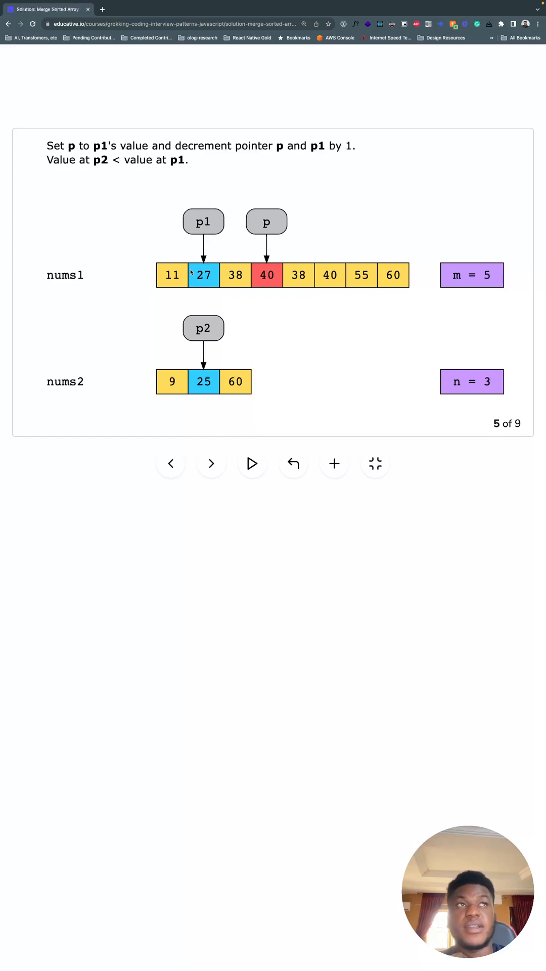
click(211, 463)
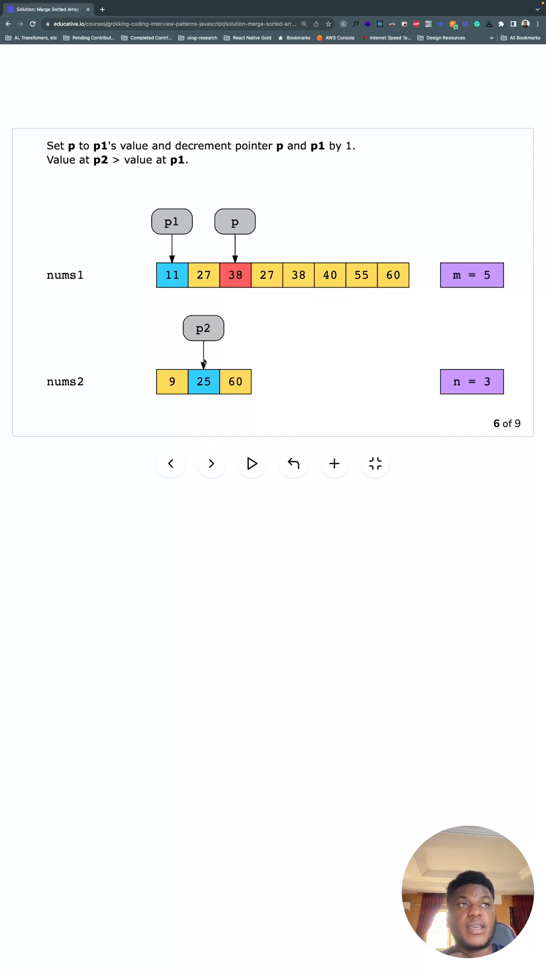
click(211, 463)
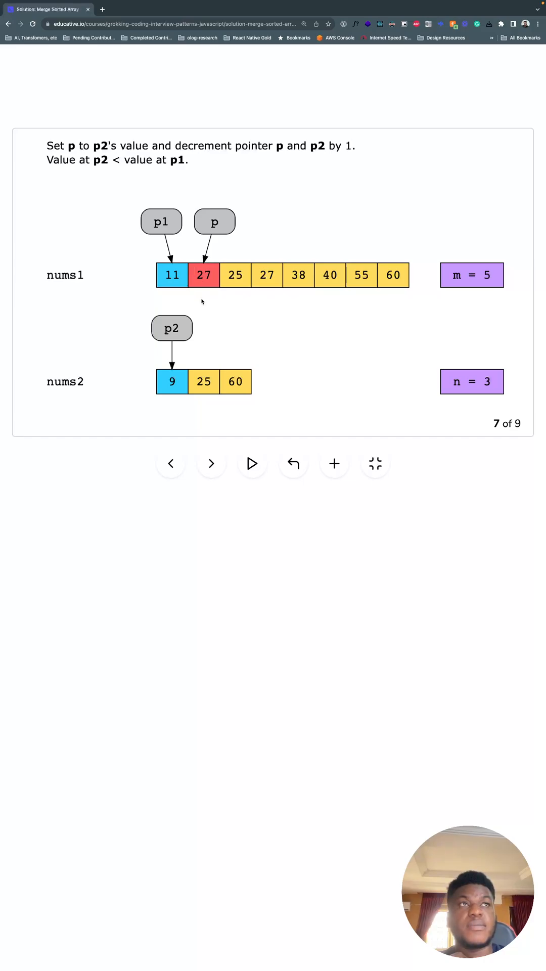
mouse_move(173, 309)
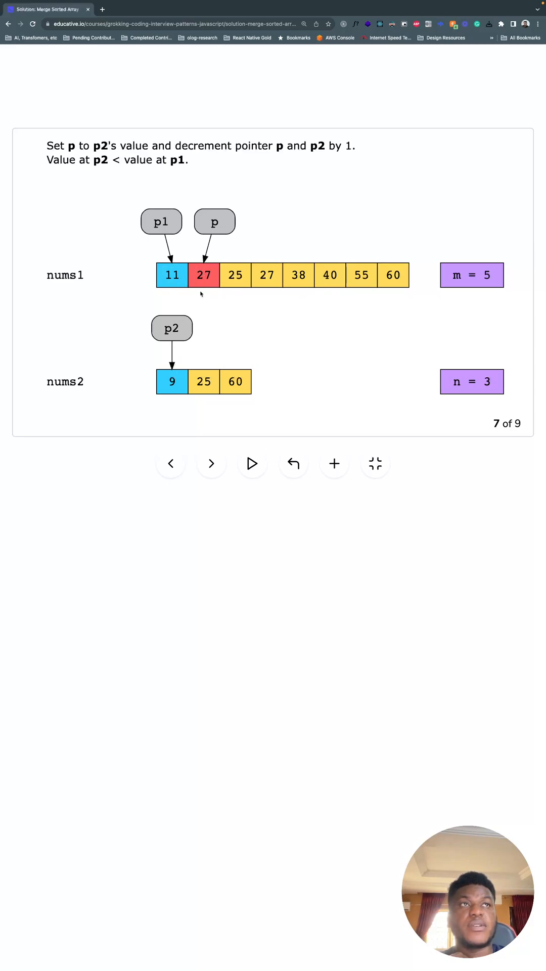
click(212, 463)
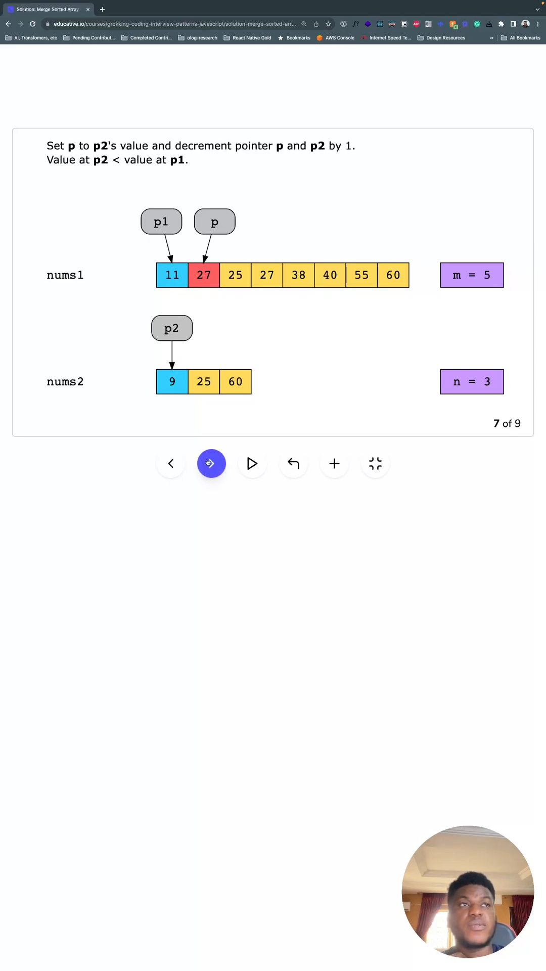
click(211, 463)
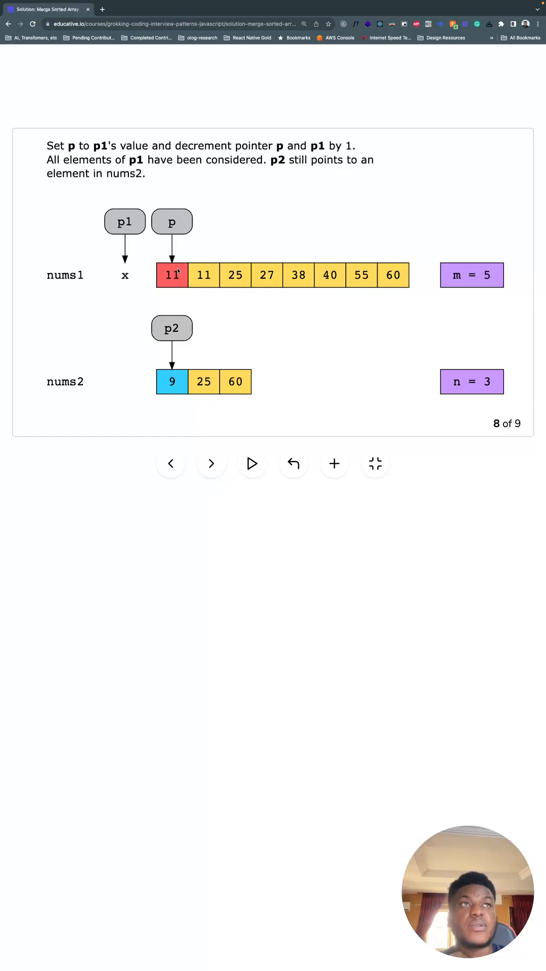
click(211, 463)
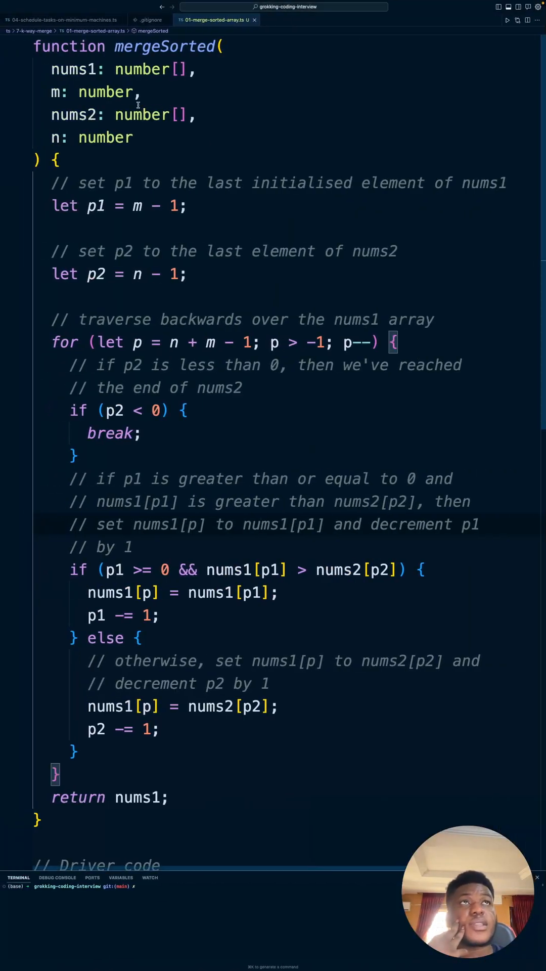
Maximize the 01-merge-sorted-array.ts editor so the mergeSorted function fills the window.
double_click(164, 46)
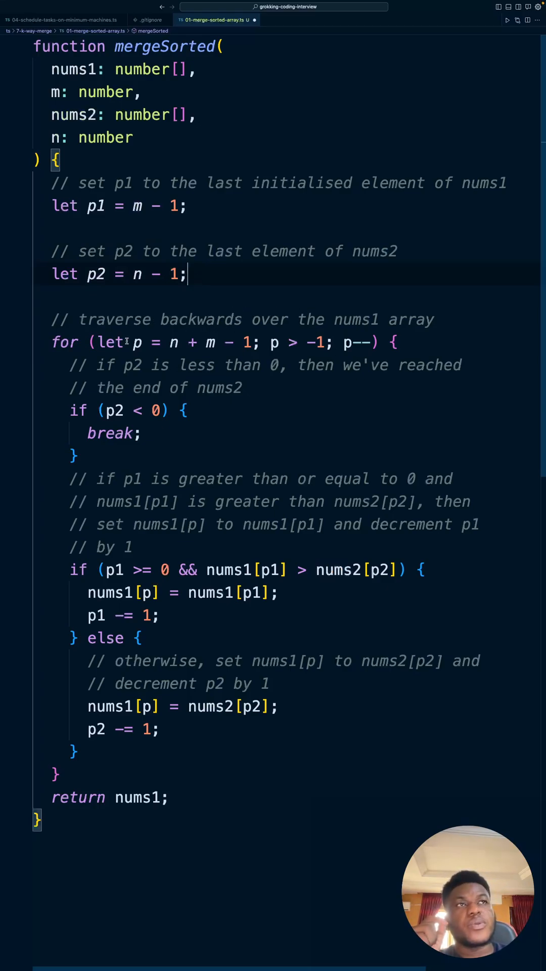
mouse_move(136, 342)
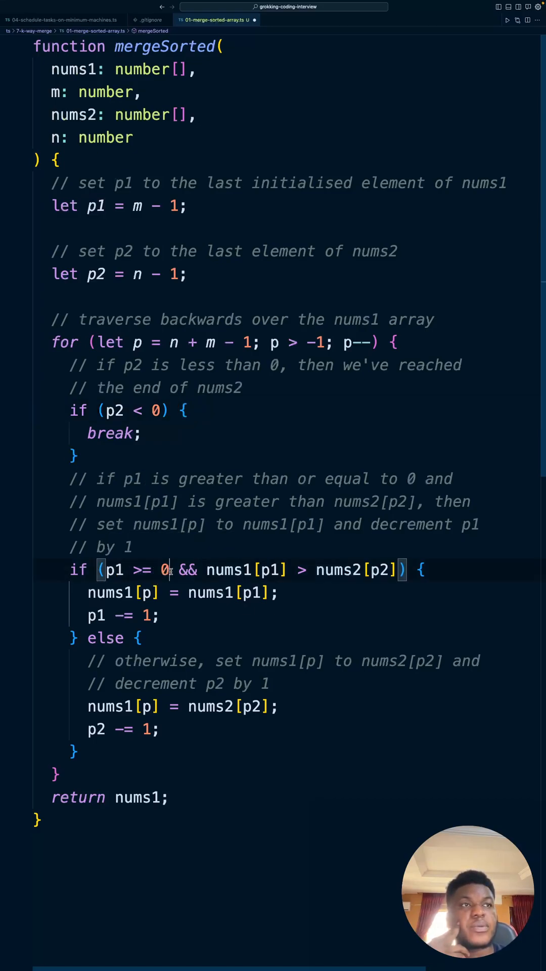
mouse_move(229, 570)
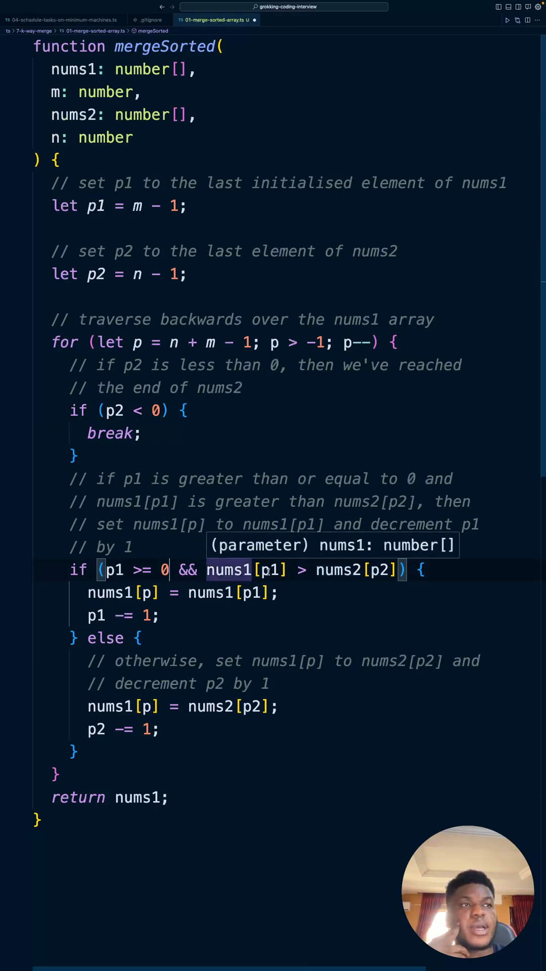
mouse_move(338, 570)
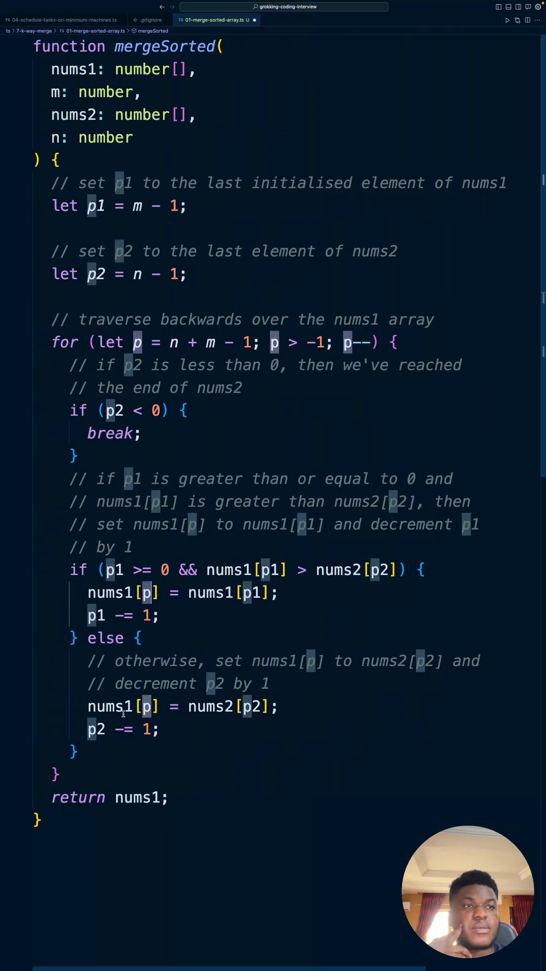
mouse_move(210, 706)
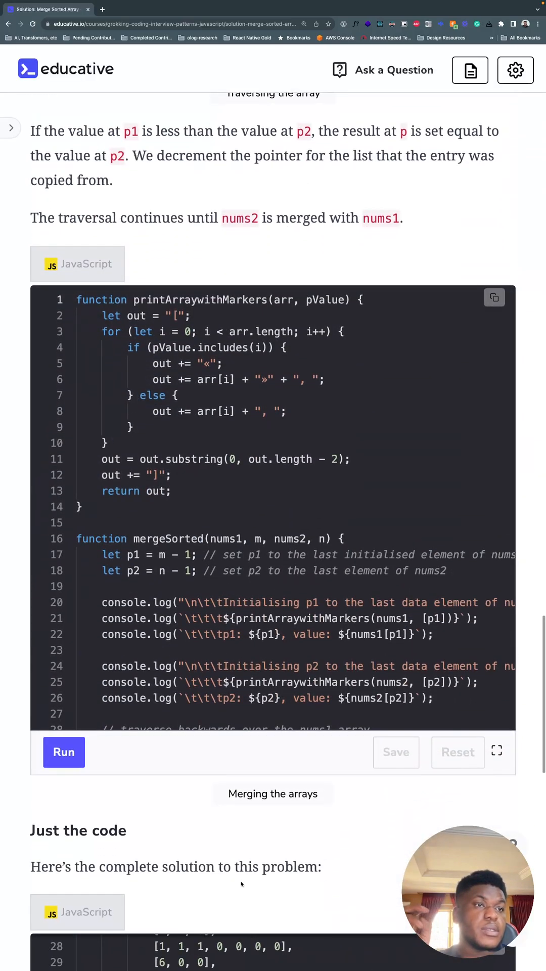
View the O(n + m) time and O(1) space summary, marking why space complexity is constant.
scroll(down, 3)
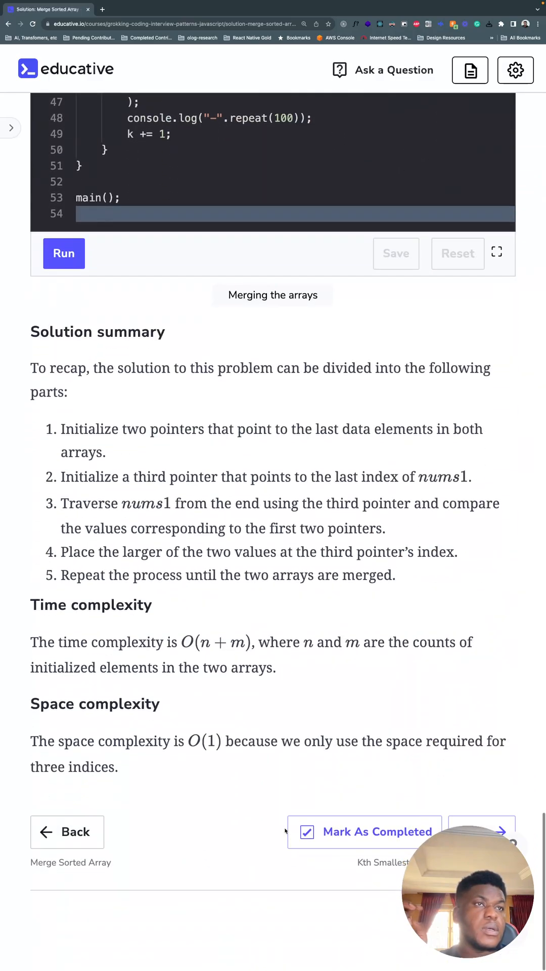
drag(139, 642, 289, 642)
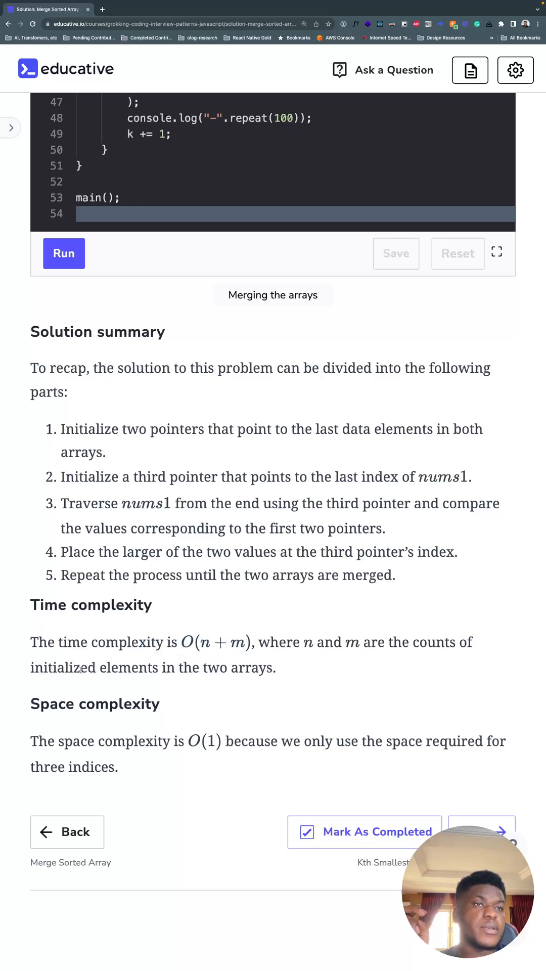
drag(73, 667, 276, 667)
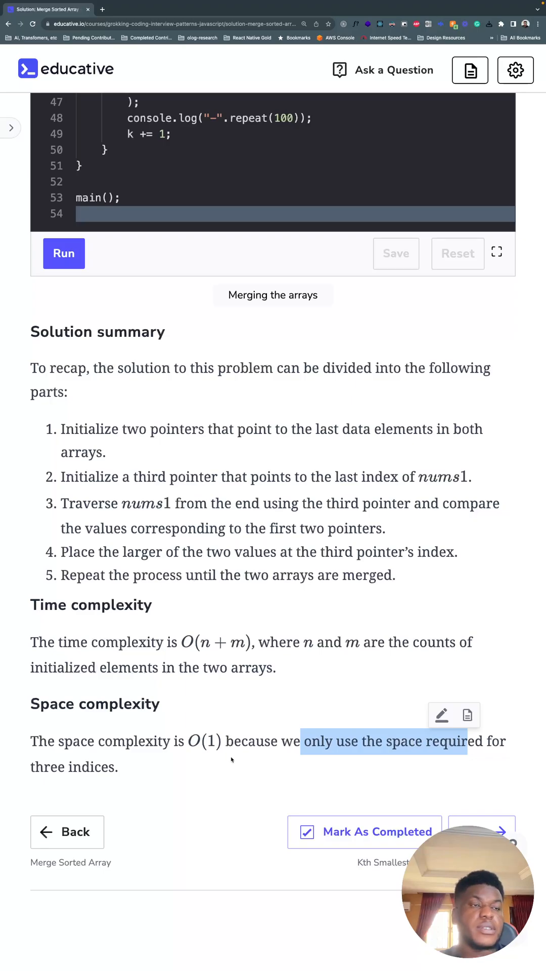
mouse_move(147, 717)
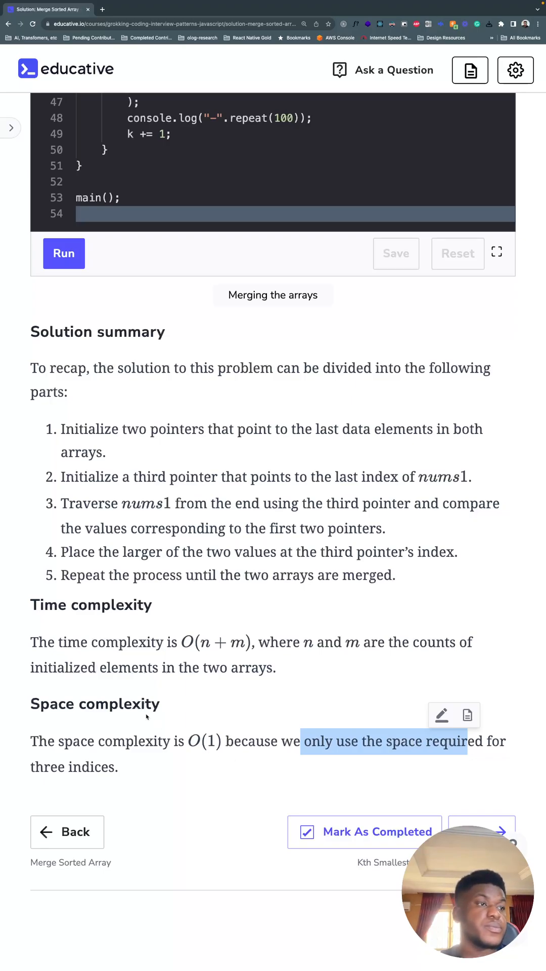